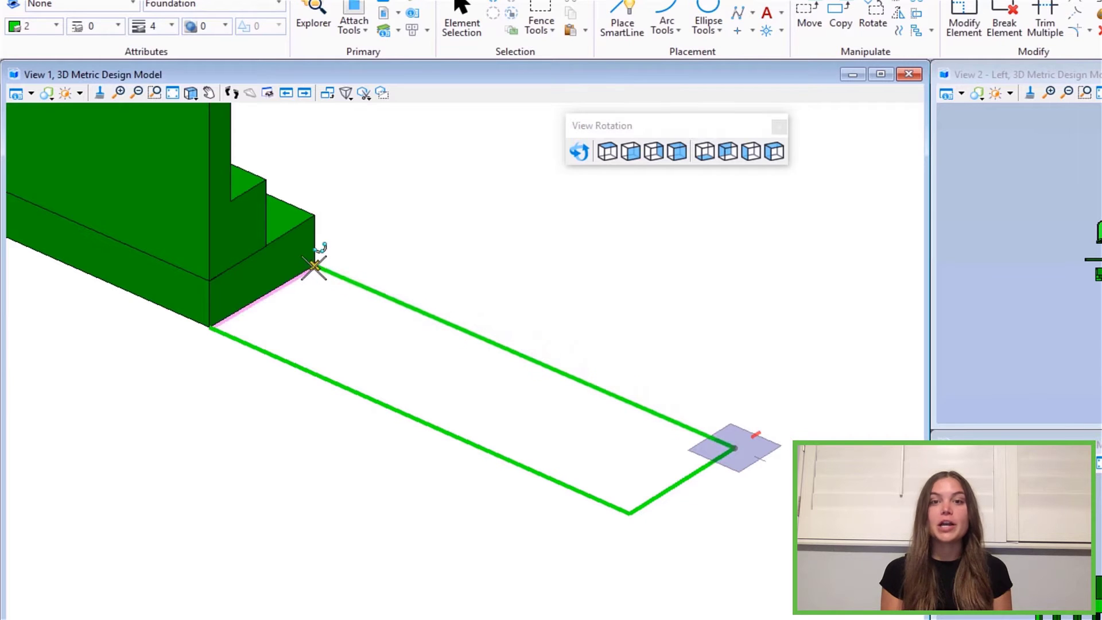
{"action": "mouse_move", "coordinate": [316, 269]}
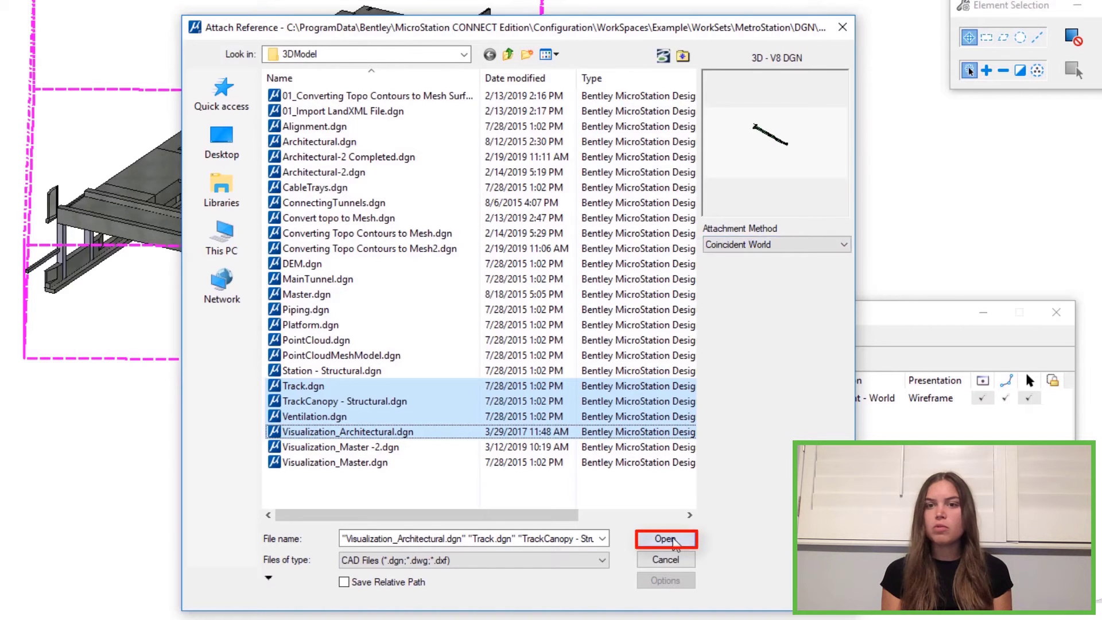
Step: Attach Track, TrackCanopy - Structural, Ventilation and Visualization_Architectural as references
{"action": "left_click", "coordinate": [664, 538]}
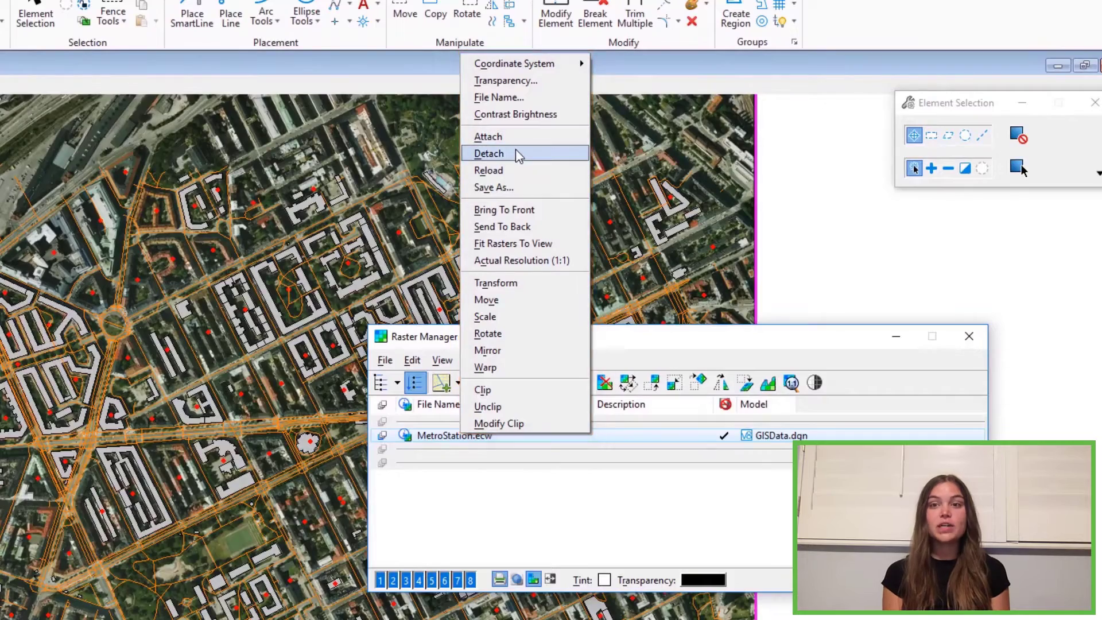
Step: Detach the MetroStation.ecw raster image via Raster Manager
{"action": "left_click", "coordinate": [488, 153]}
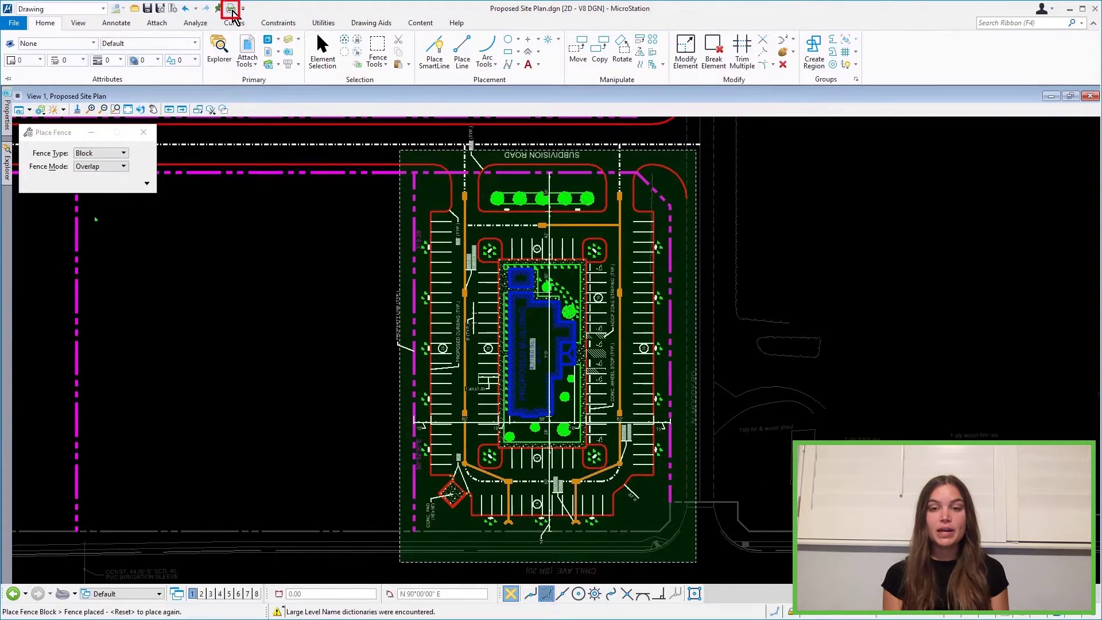
Step: Print the block-fenced parking lot area of Proposed Site Plan.dgn
{"action": "left_click", "coordinate": [231, 8]}
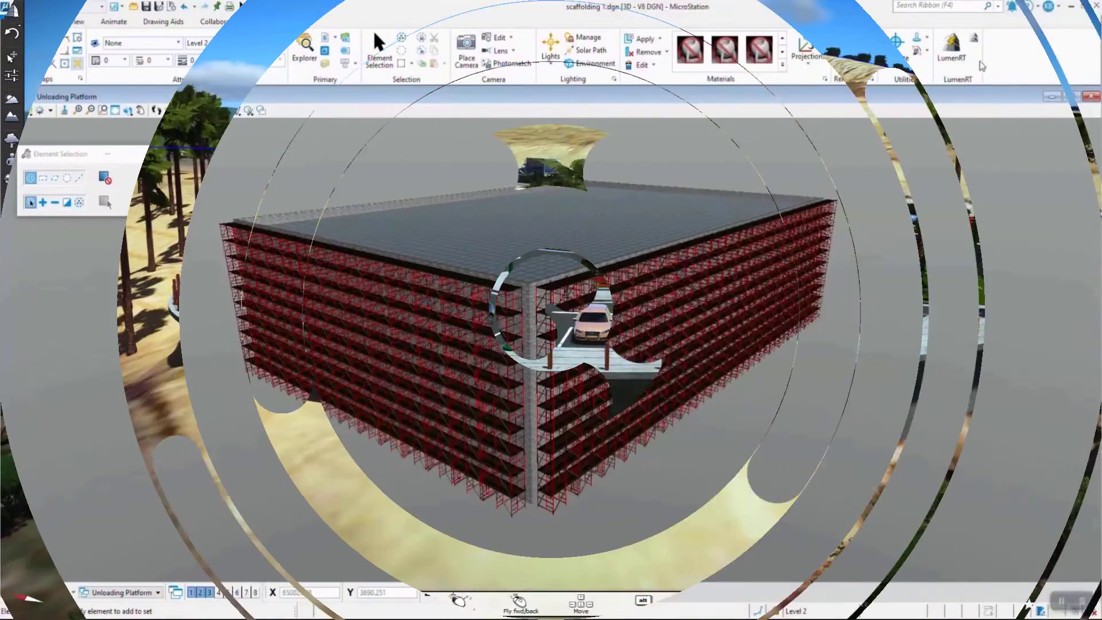
Step: Export the Unloading Platform model of scaffolding 1.dgn to LumenRT
{"action": "left_click", "coordinate": [950, 50]}
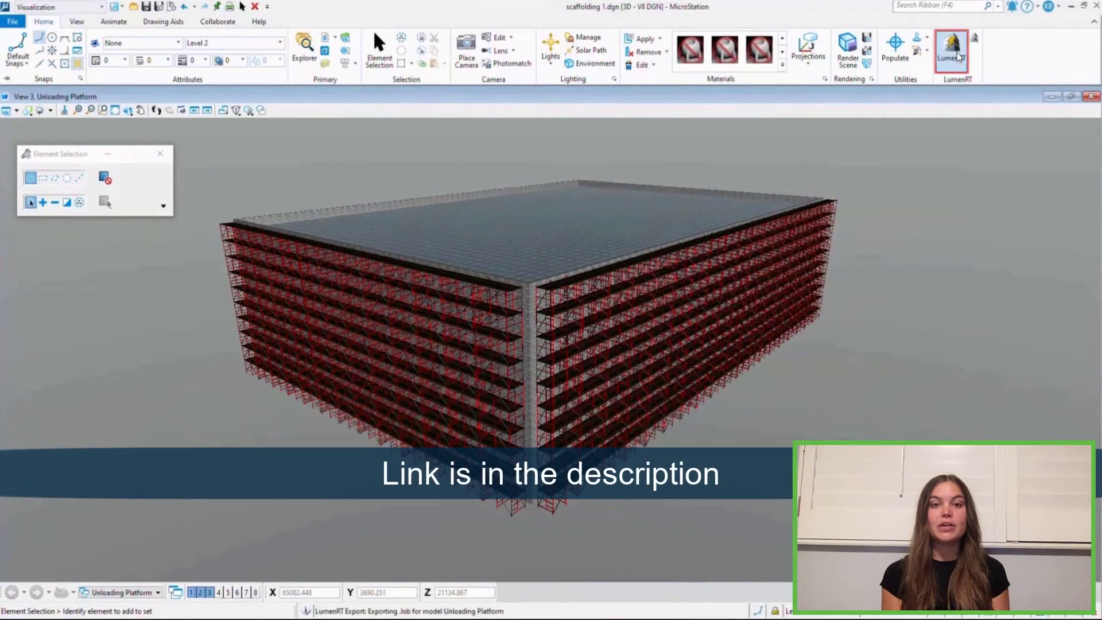